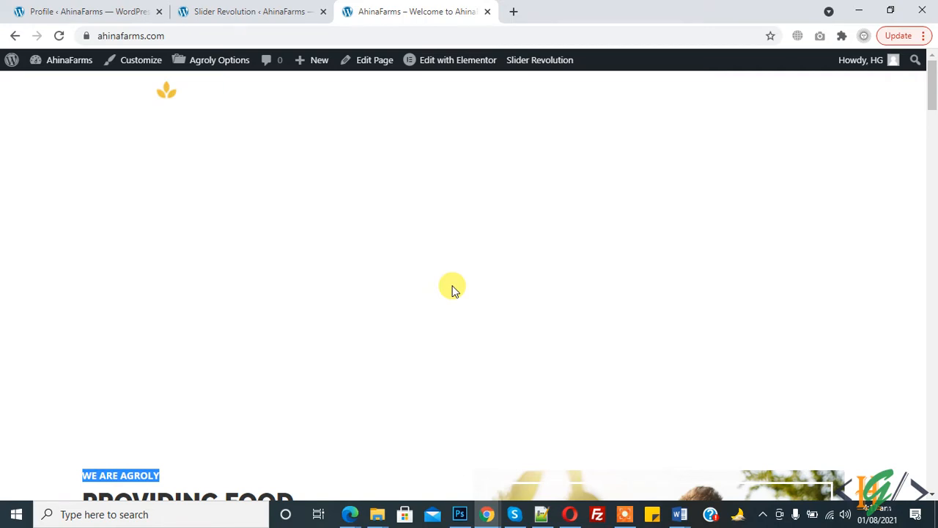
# Step: Check the Slider Revolution editor tab, then return to the AhinaFarms homepage tab
pyautogui.click(249, 12)
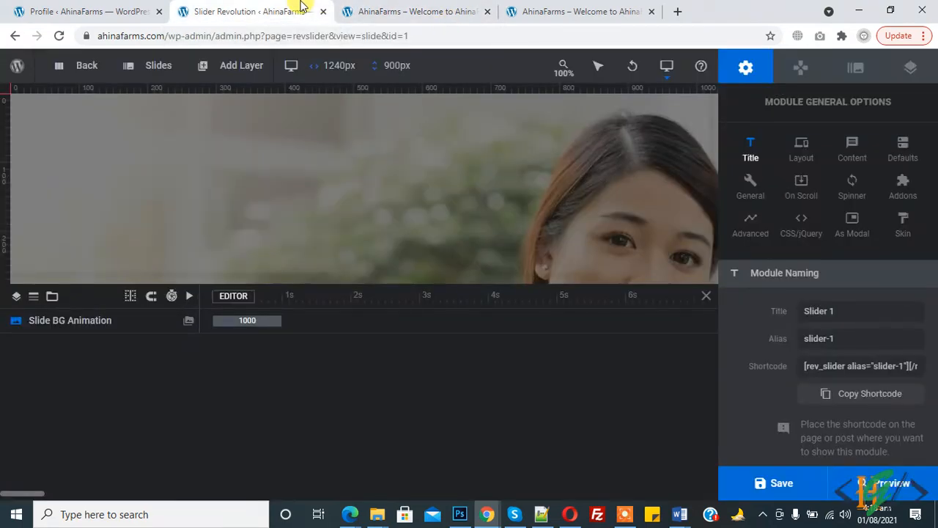
pyautogui.moveTo(359, 6)
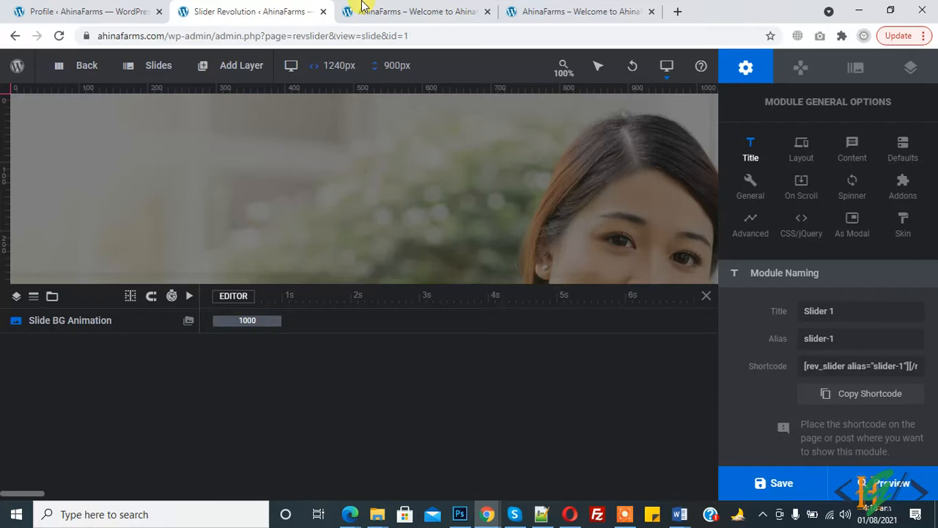
pyautogui.click(416, 12)
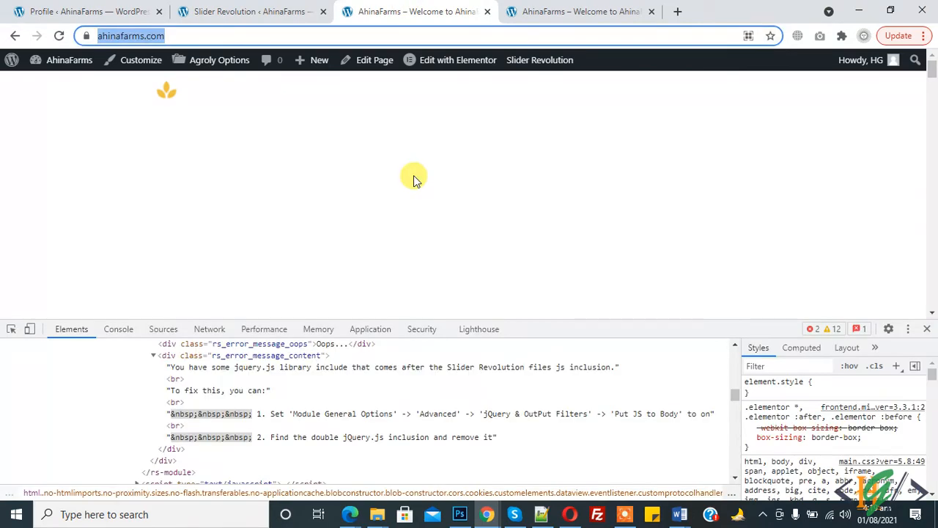
pyautogui.click(267, 366)
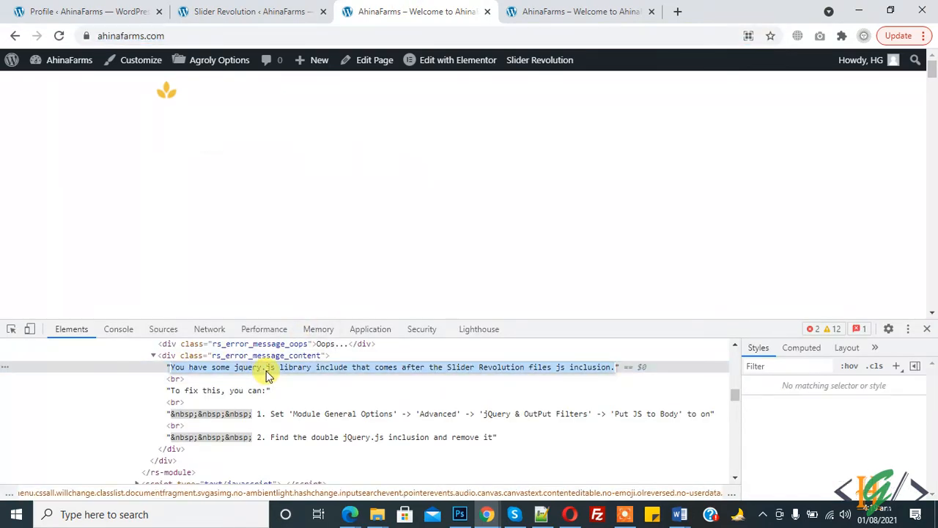
pyautogui.moveTo(408, 375)
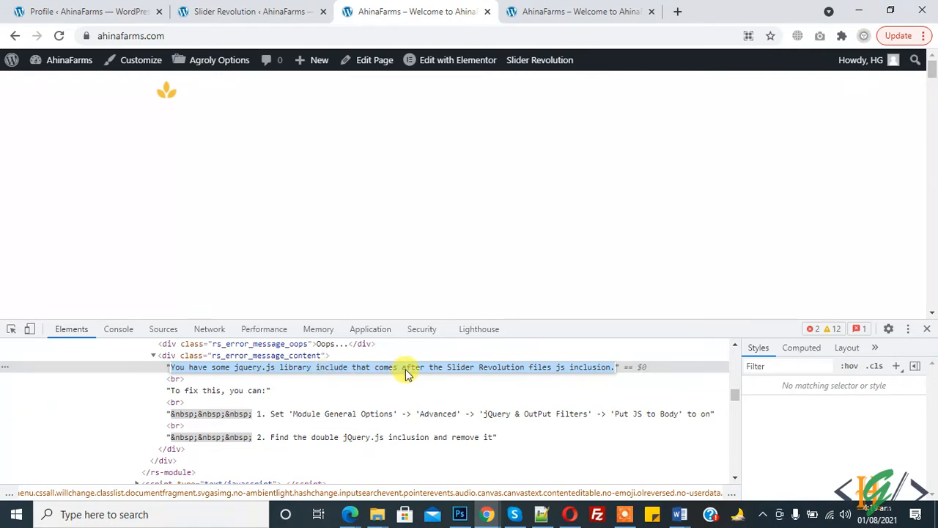
pyautogui.moveTo(545, 373)
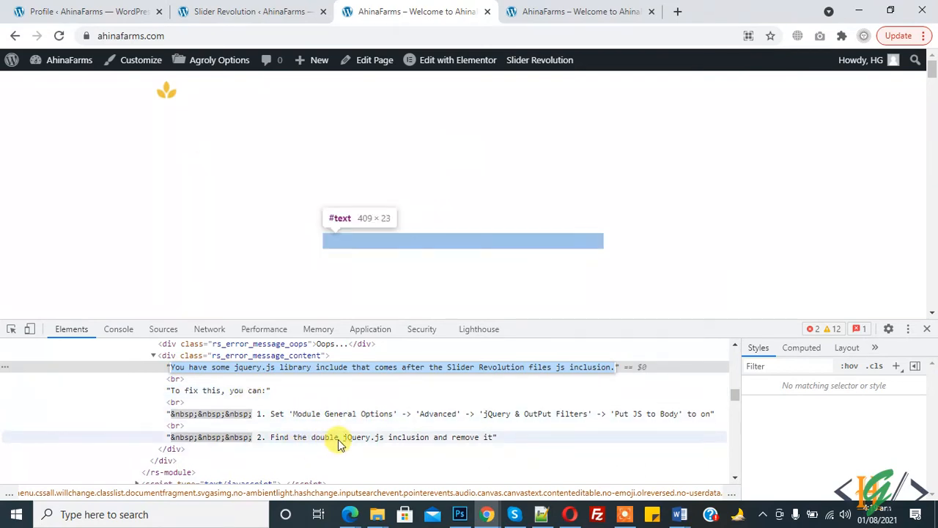
pyautogui.moveTo(440, 437)
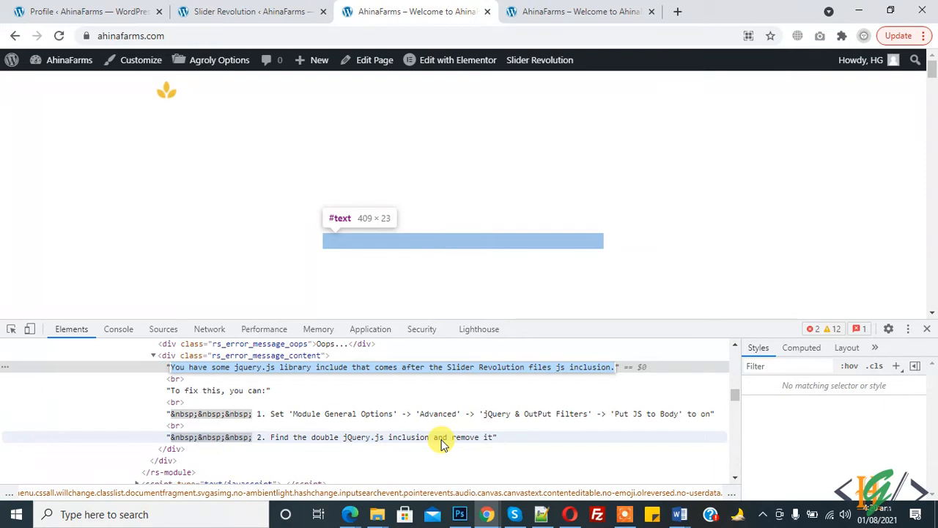
pyautogui.moveTo(337, 120)
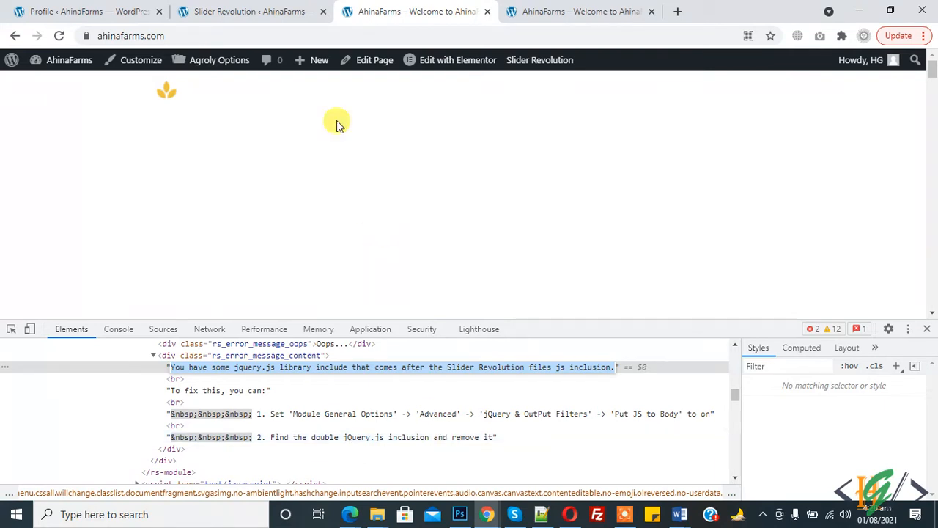
# Step: In the module's Advanced settings, switch Put JS to Body ON and save the slider module
pyautogui.click(249, 11)
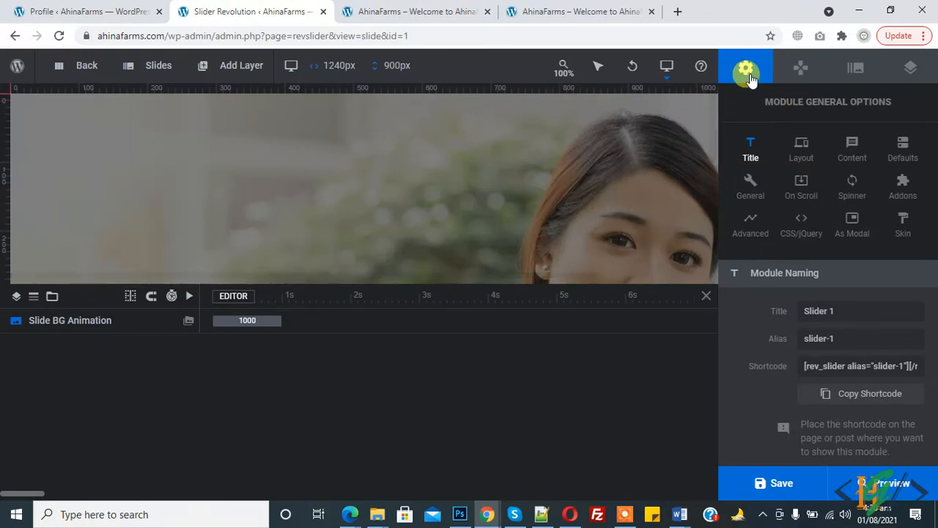
pyautogui.moveTo(751, 217)
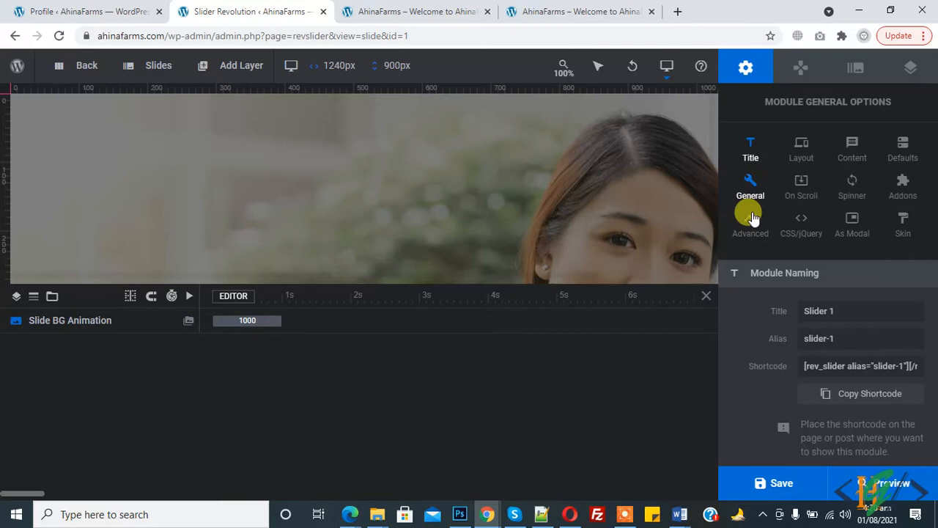
pyautogui.moveTo(751, 226)
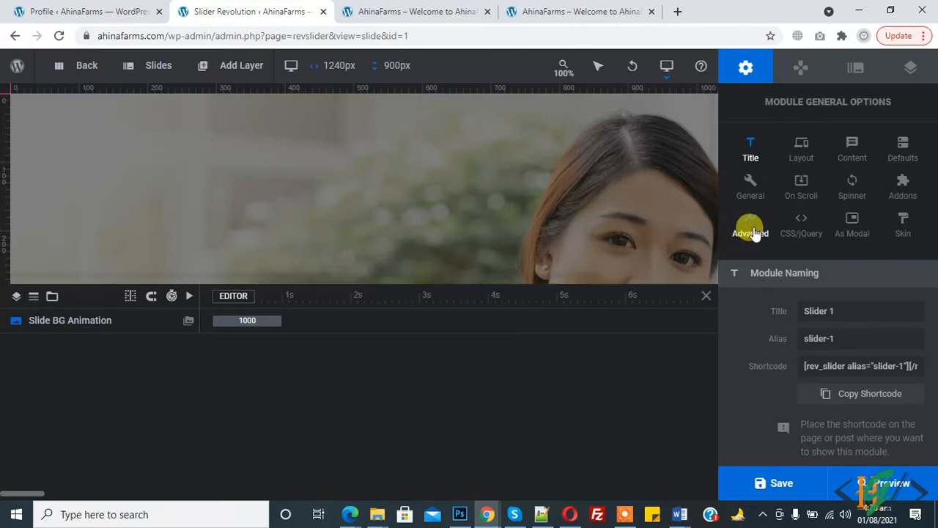
pyautogui.click(751, 223)
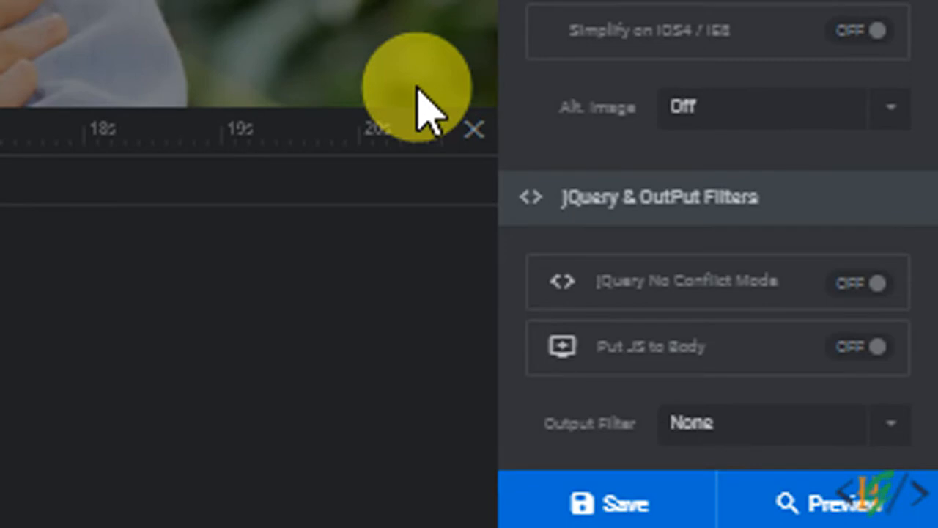
pyautogui.moveTo(472, 154)
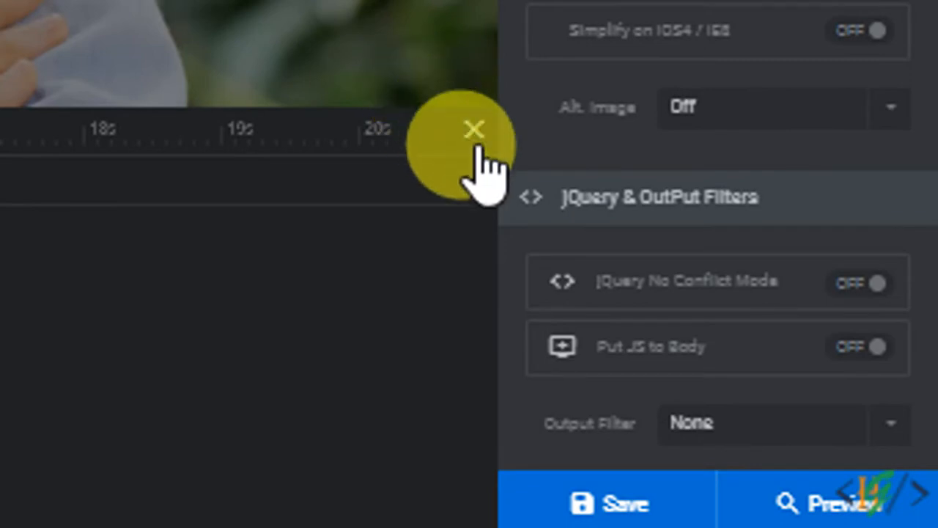
pyautogui.moveTo(682, 227)
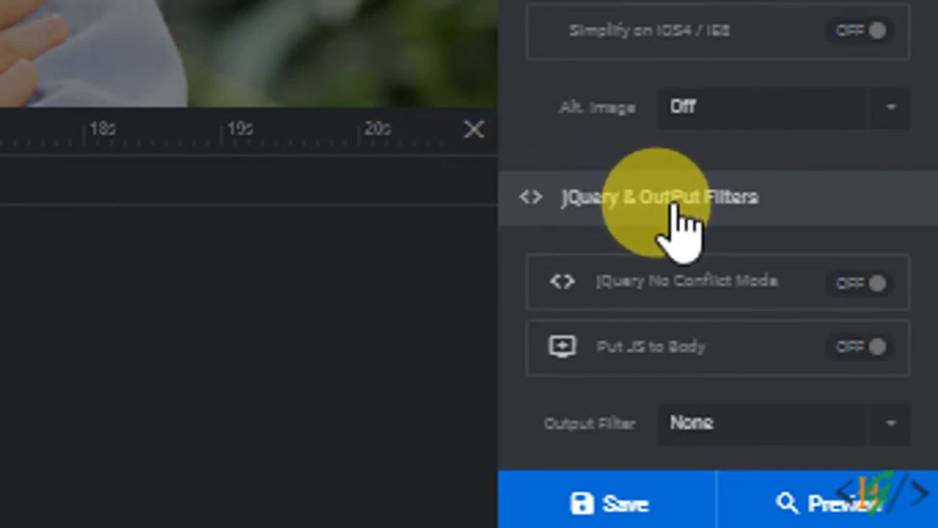
pyautogui.moveTo(642, 359)
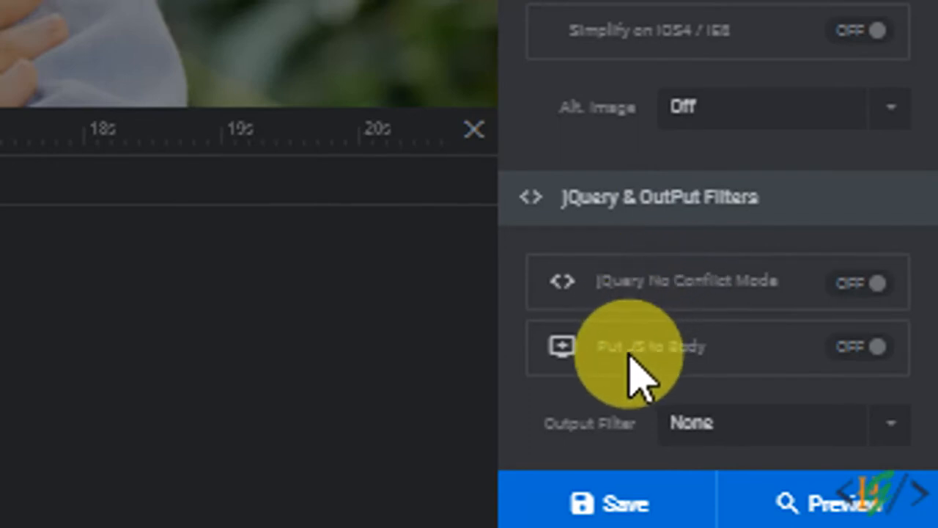
pyautogui.moveTo(862, 359)
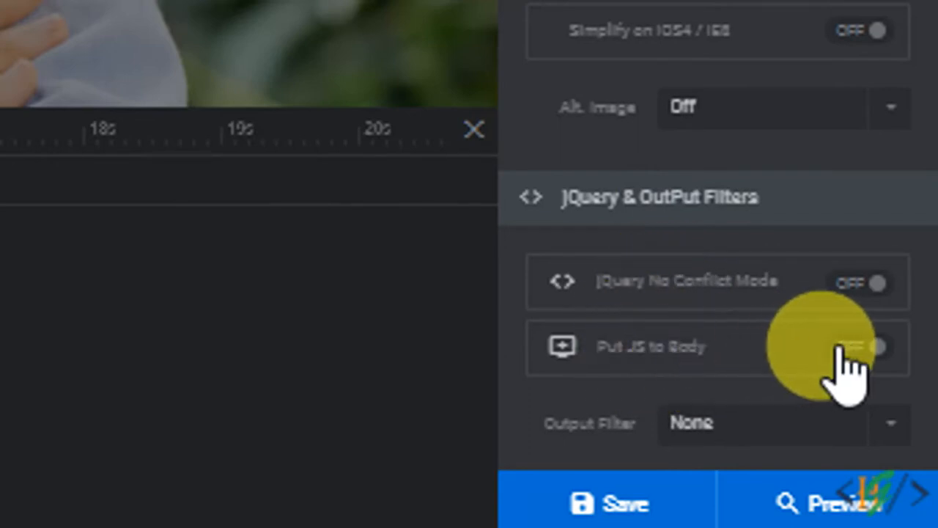
pyautogui.click(863, 346)
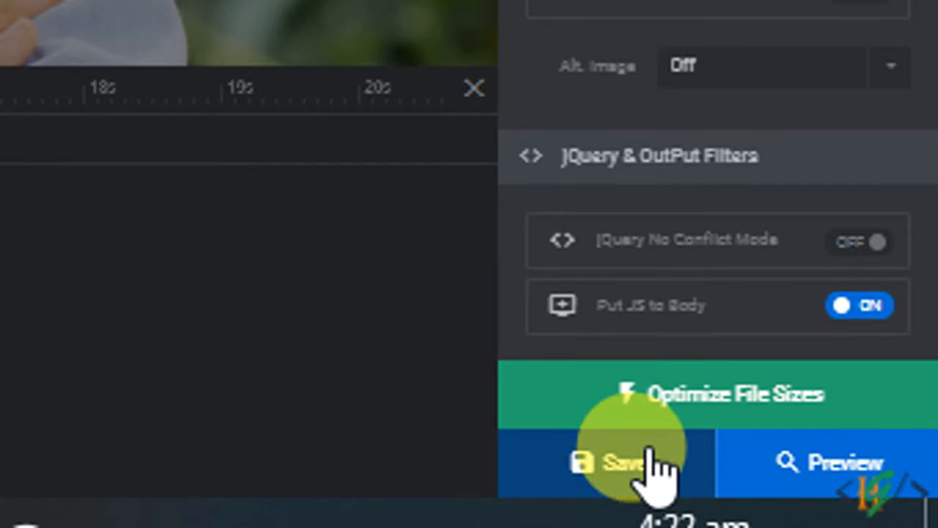
pyautogui.click(628, 462)
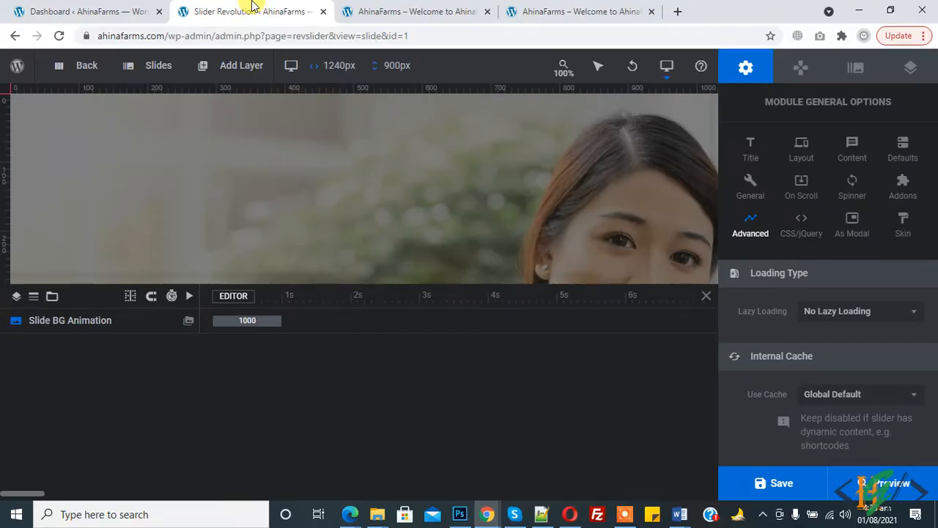
# Step: From the WordPress dashboard sidebar, go to the Slider Revolution plugin's main page
pyautogui.click(80, 11)
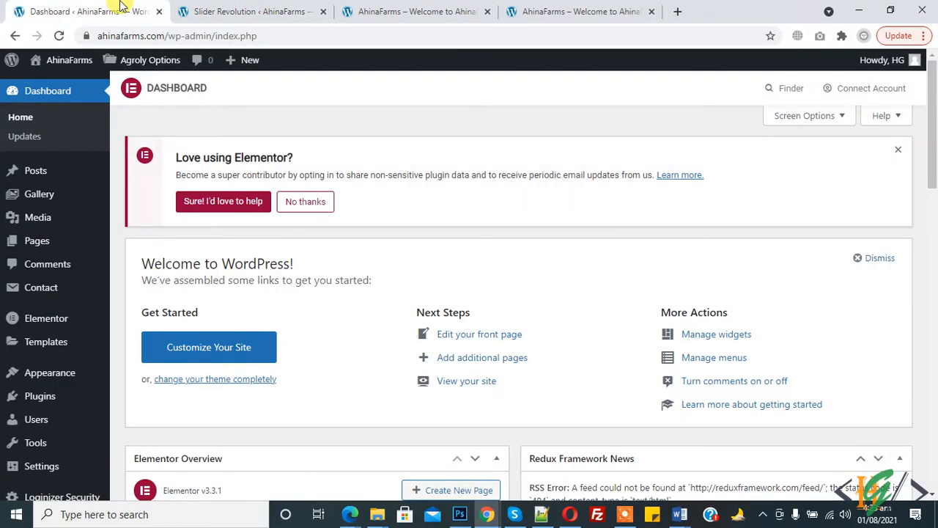
pyautogui.scroll(-3)
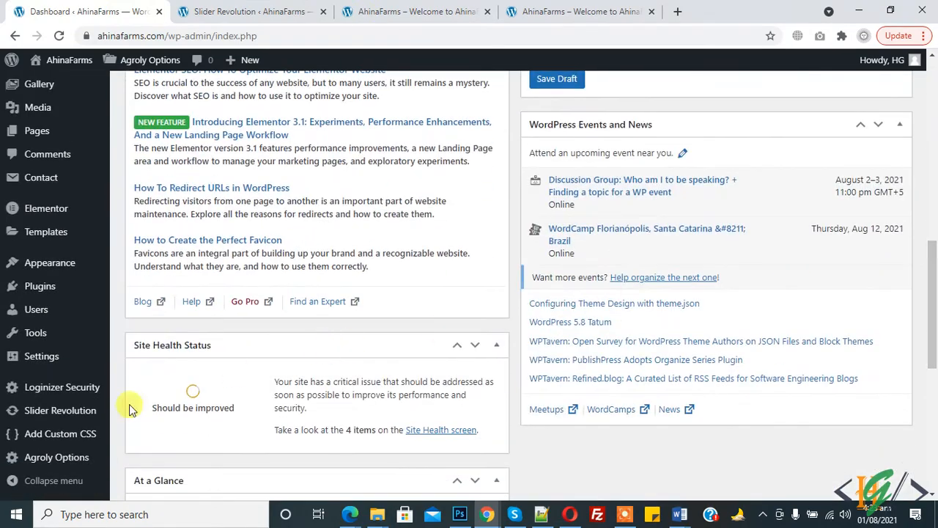
pyautogui.click(62, 410)
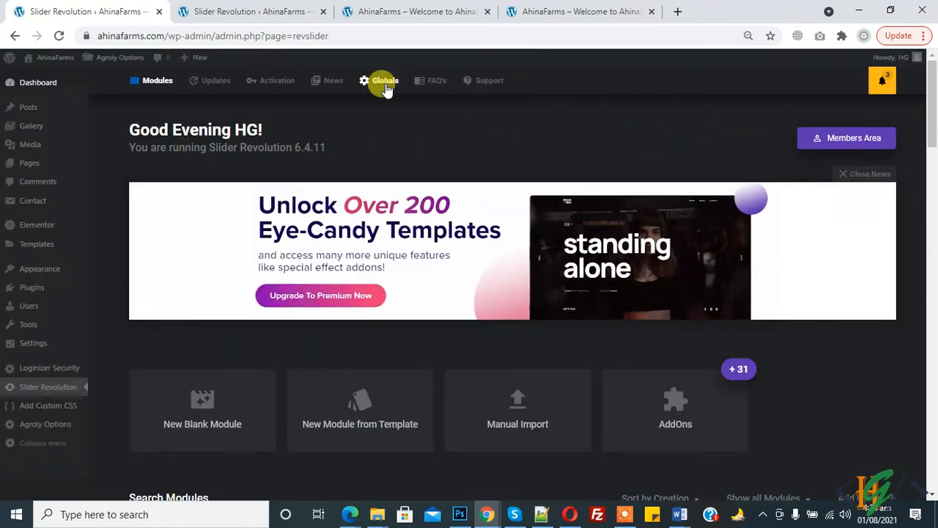
# Step: In Globals, switch Insert scripts in footer ON and save the global settings
pyautogui.click(385, 80)
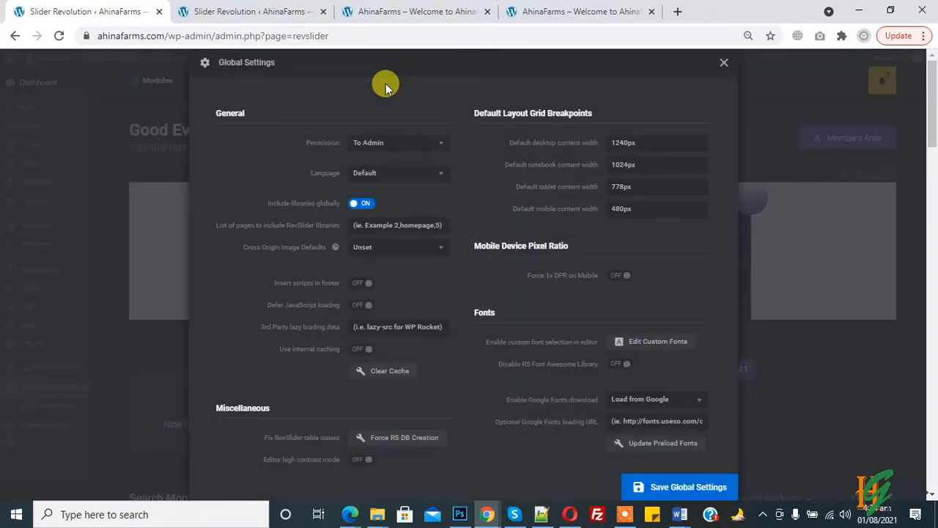
pyautogui.moveTo(340, 294)
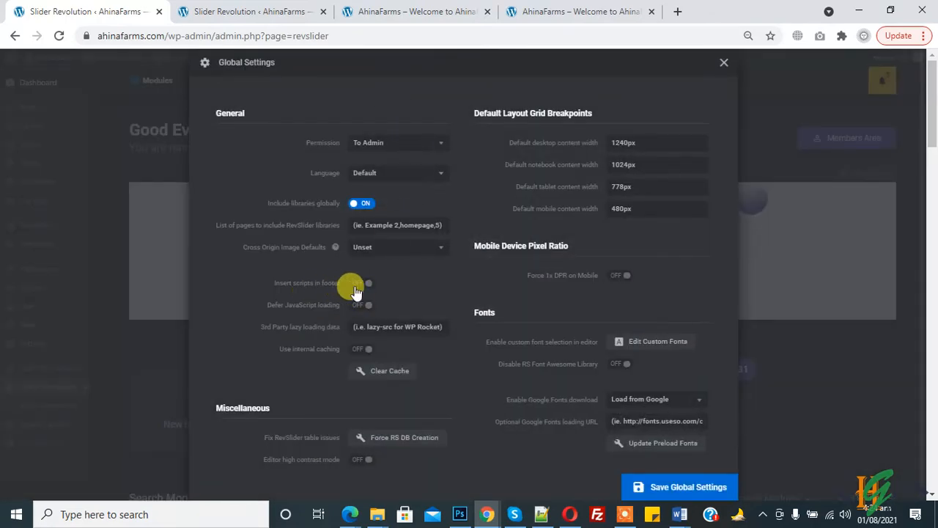
pyautogui.click(362, 283)
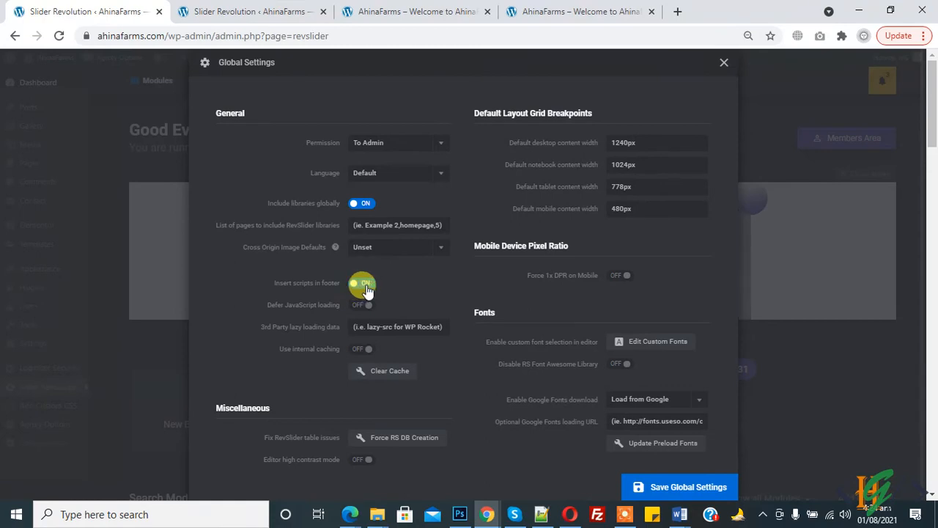
pyautogui.click(361, 283)
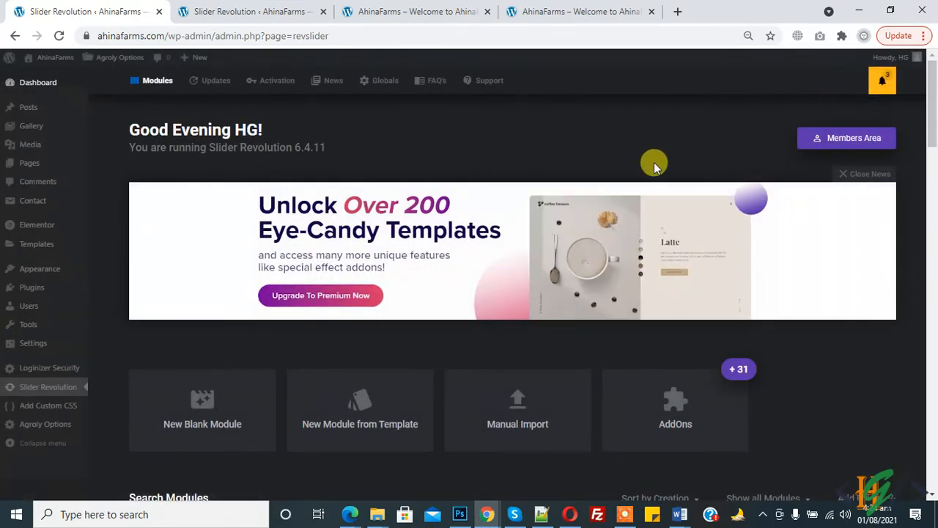
pyautogui.moveTo(478, 129)
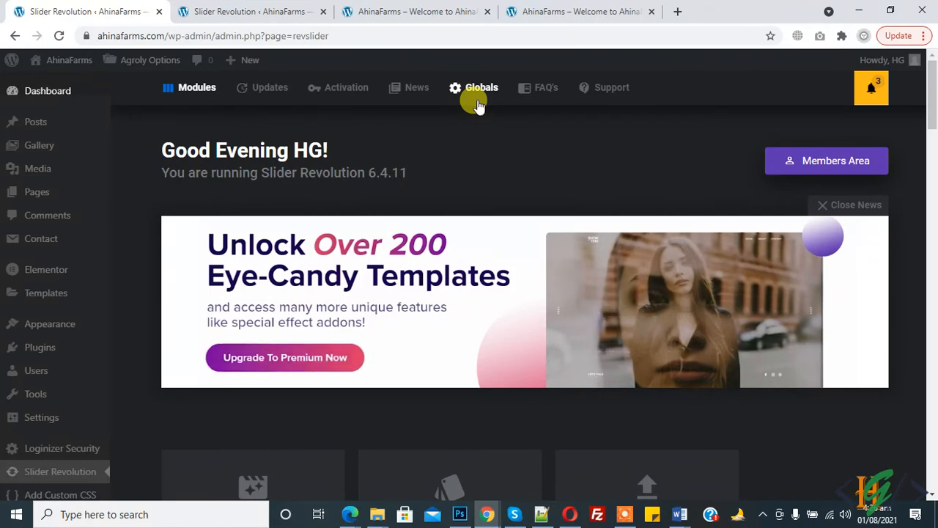
# Step: In Globals, switch Defer JavaScript loading ON and save the global settings
pyautogui.scroll(-3)
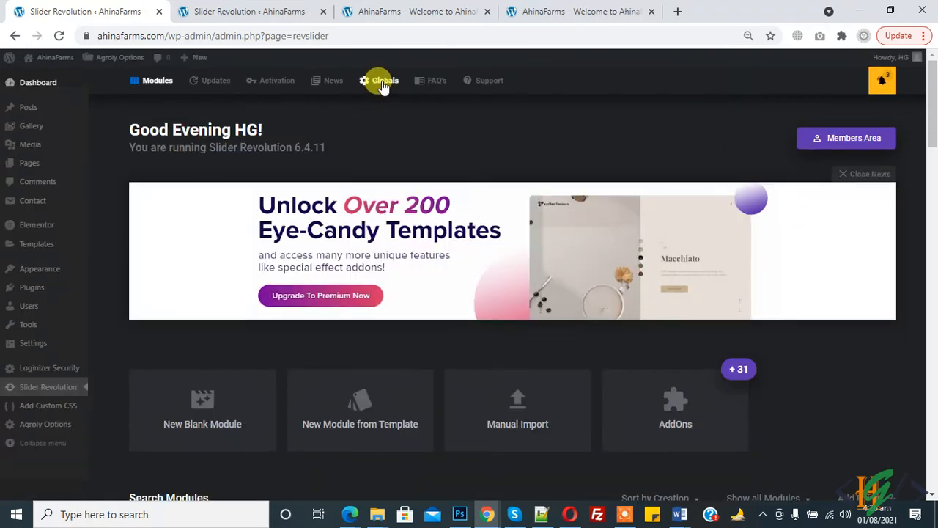
pyautogui.click(382, 79)
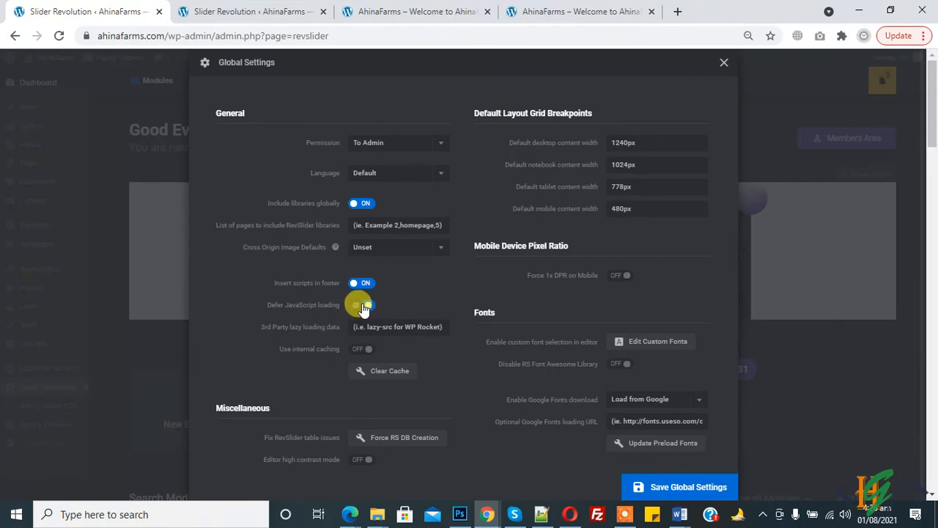
pyautogui.click(361, 303)
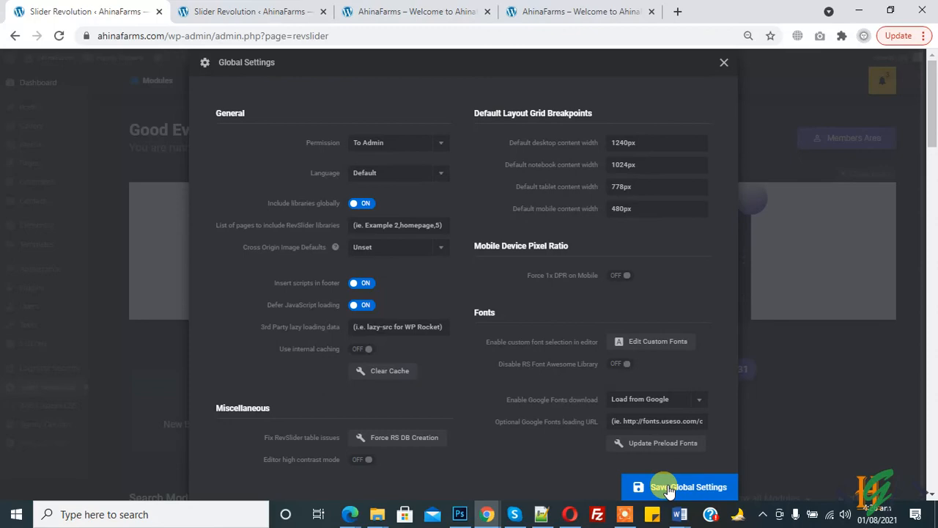
pyautogui.click(679, 487)
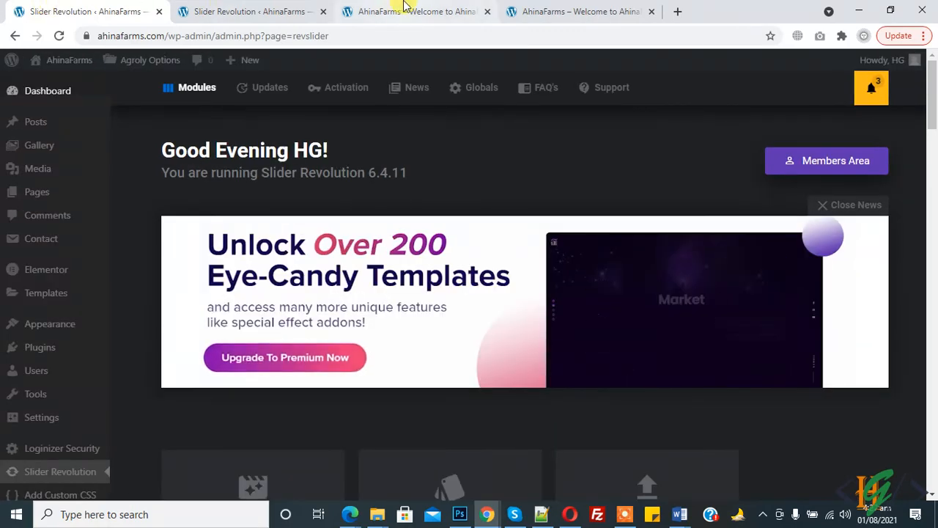
# Step: Reload the AhinaFarms homepage and scroll to confirm the hero slider image displays
pyautogui.click(416, 12)
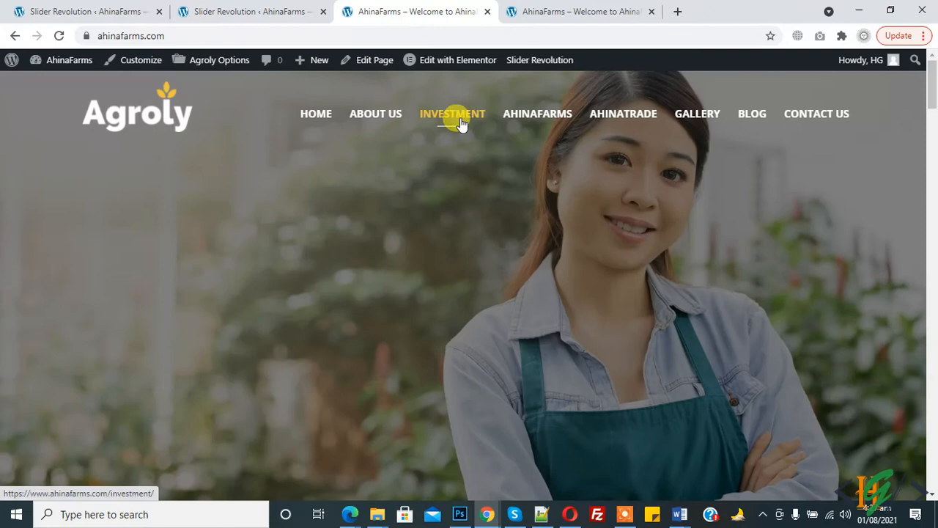
pyautogui.moveTo(899, 141)
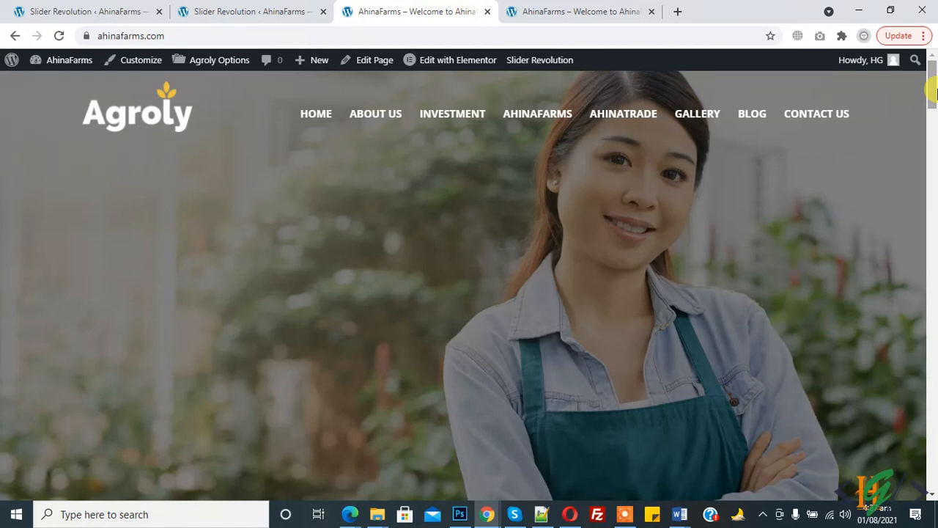
pyautogui.scroll(-3)
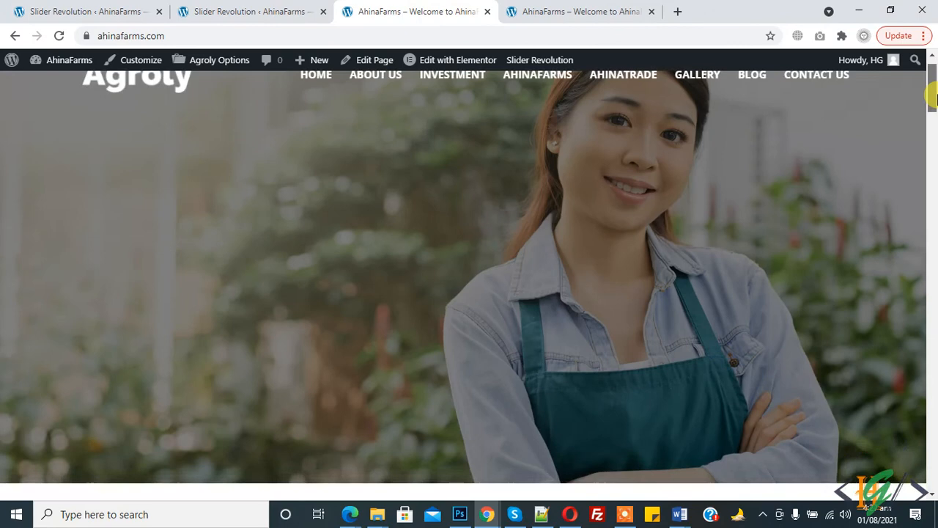